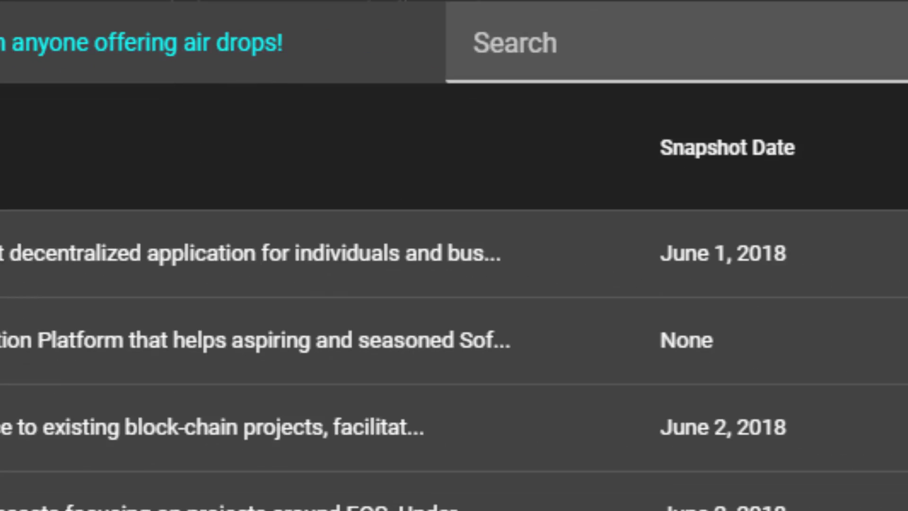
Scroll the airdrop table right to show Snapshot Date, Drop Date and Action Req? columns
{"action": "scroll", "scroll_direction": "right", "scroll_amount": 3}
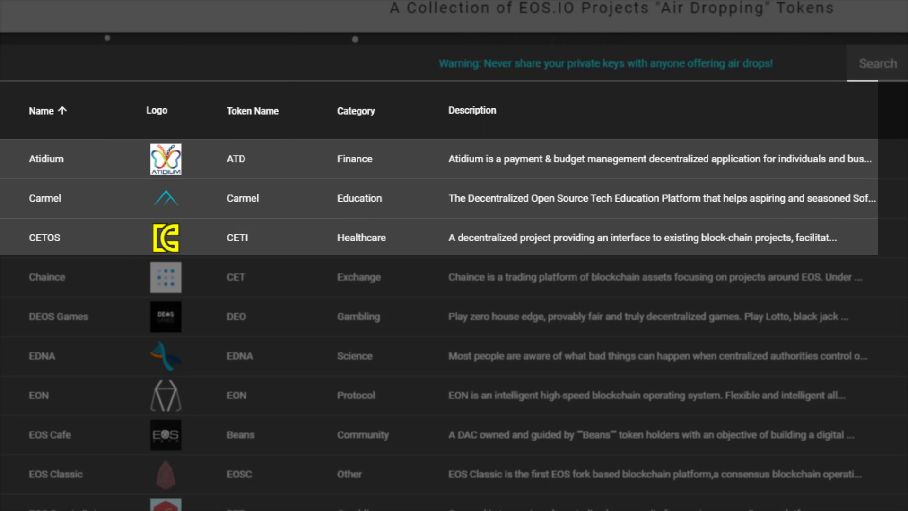
{"action": "scroll", "scroll_direction": "right", "scroll_amount": 3}
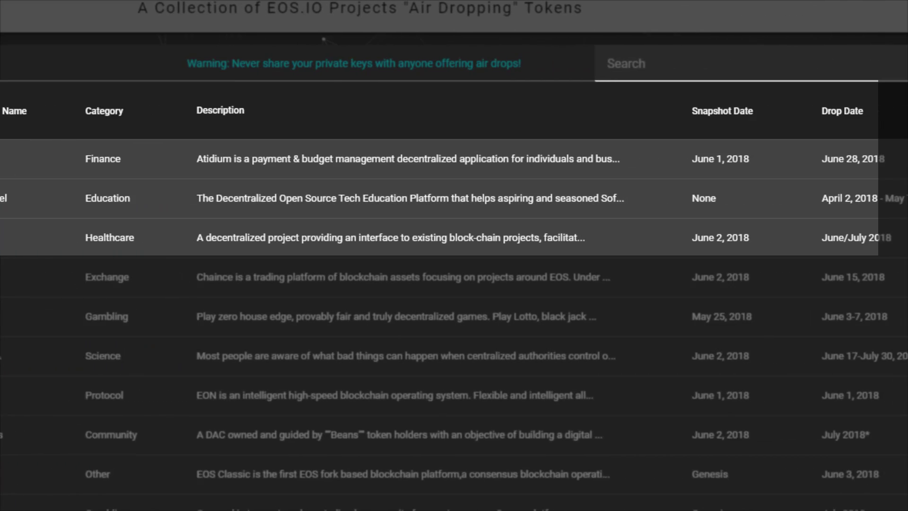
{"action": "scroll", "scroll_direction": "right", "scroll_amount": 3}
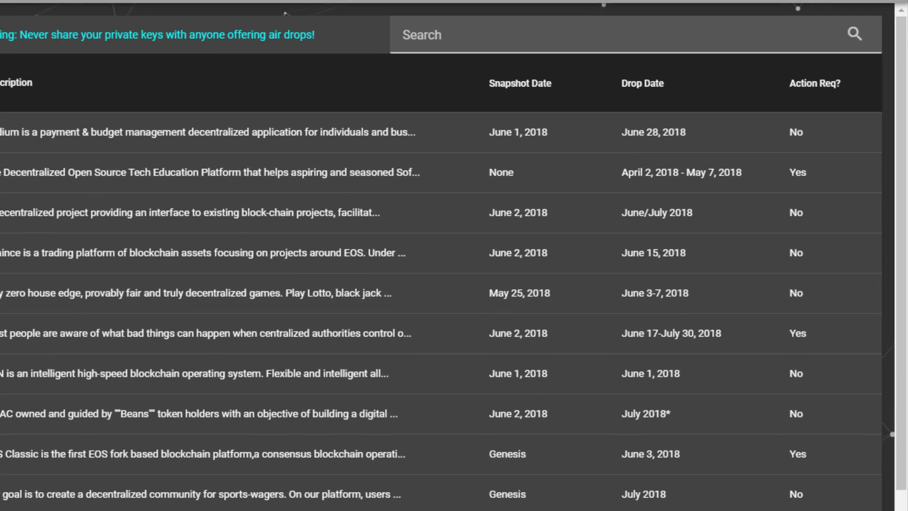
Scroll down to the bottom rows with TBD or unpublished drop dates
{"action": "scroll", "scroll_direction": "down", "scroll_amount": 3}
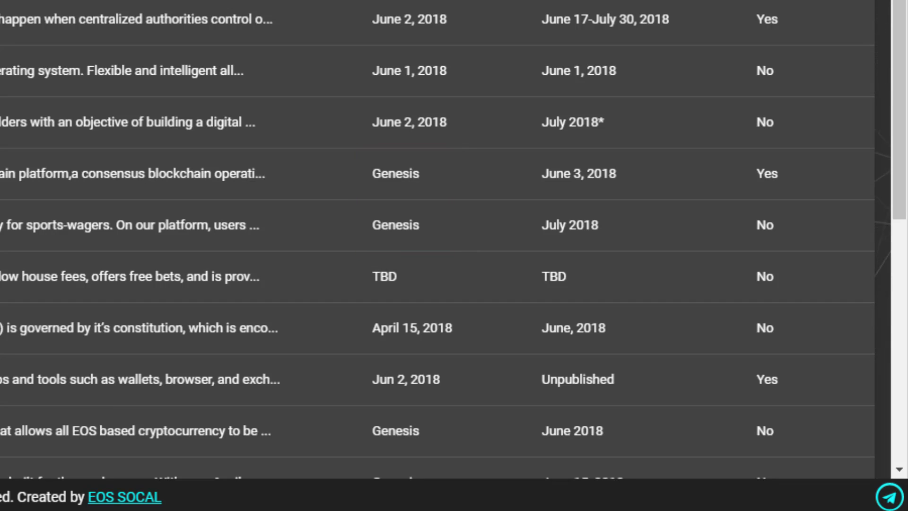
Scroll up to the first projects' snapshot and drop dates
{"action": "scroll", "scroll_direction": "up", "scroll_amount": 3}
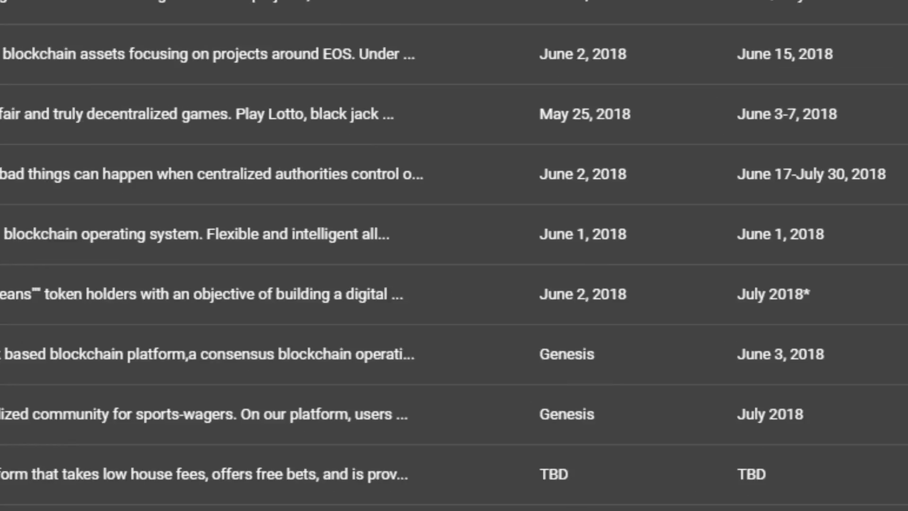
{"action": "scroll", "scroll_direction": "up", "scroll_amount": 3}
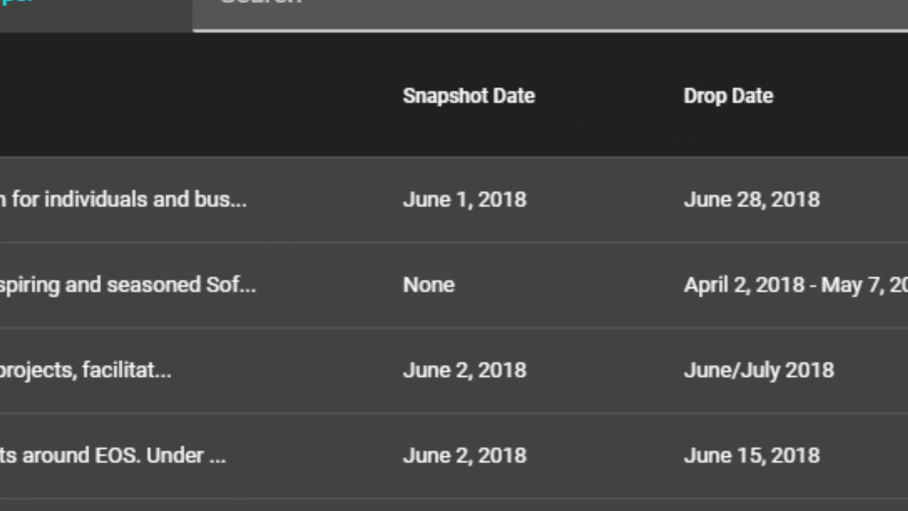
{"action": "scroll", "scroll_direction": "right", "scroll_amount": 3}
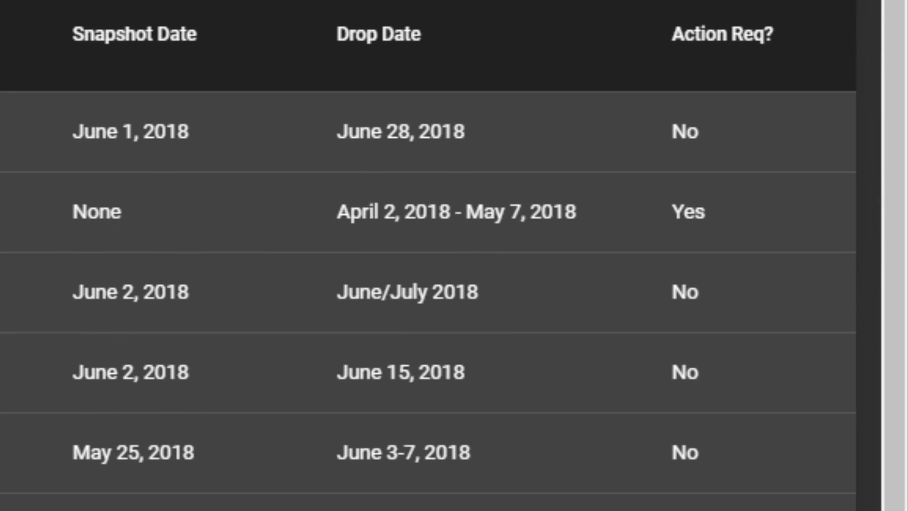
{"action": "left_click", "coordinate": [714, 211]}
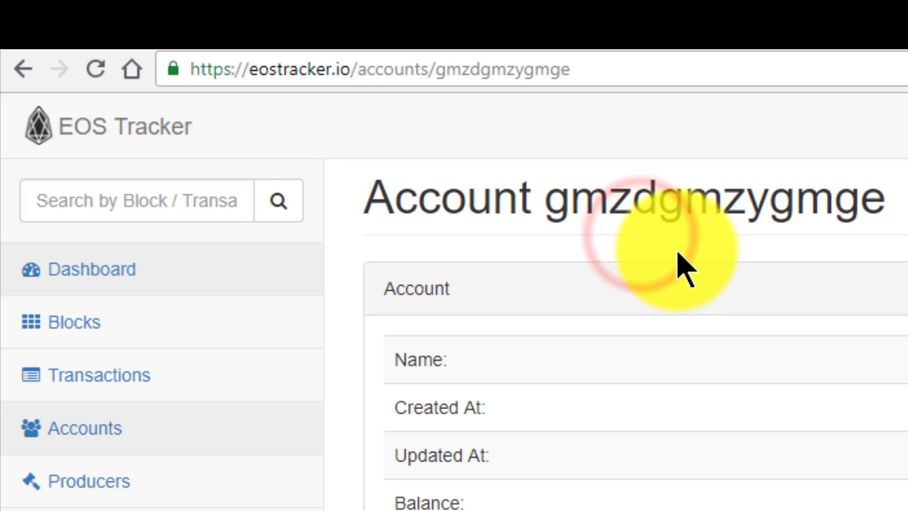
Scroll down the account page to view its creation date and balance details
{"action": "scroll", "scroll_direction": "down", "scroll_amount": 3}
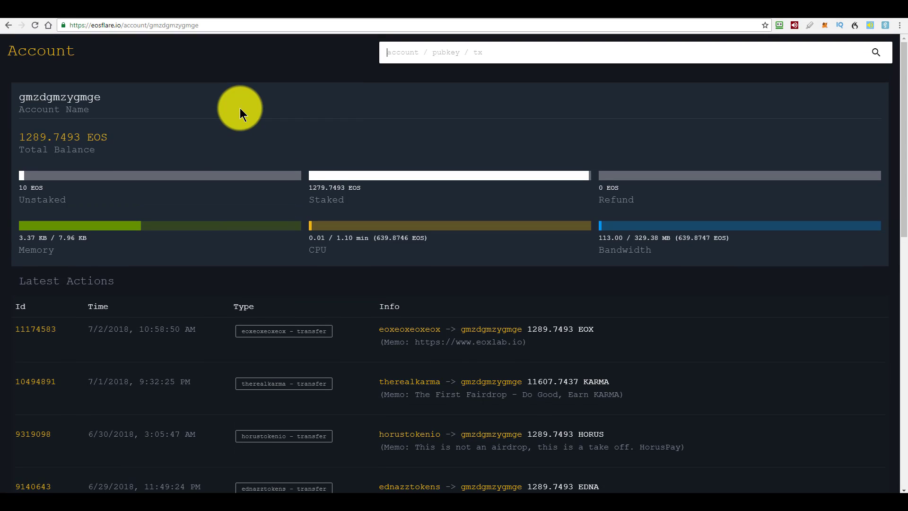
{"action": "mouse_move", "coordinate": [531, 136]}
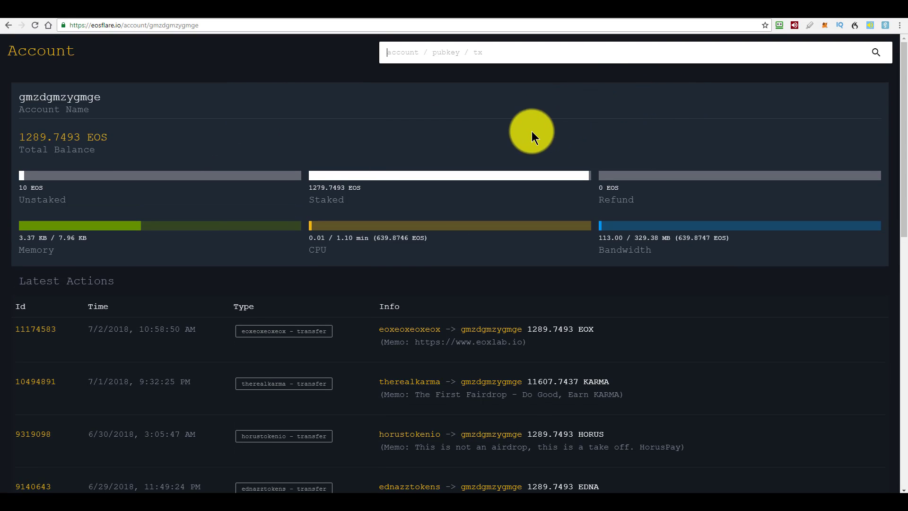
{"action": "scroll", "scroll_direction": "down", "scroll_amount": 3}
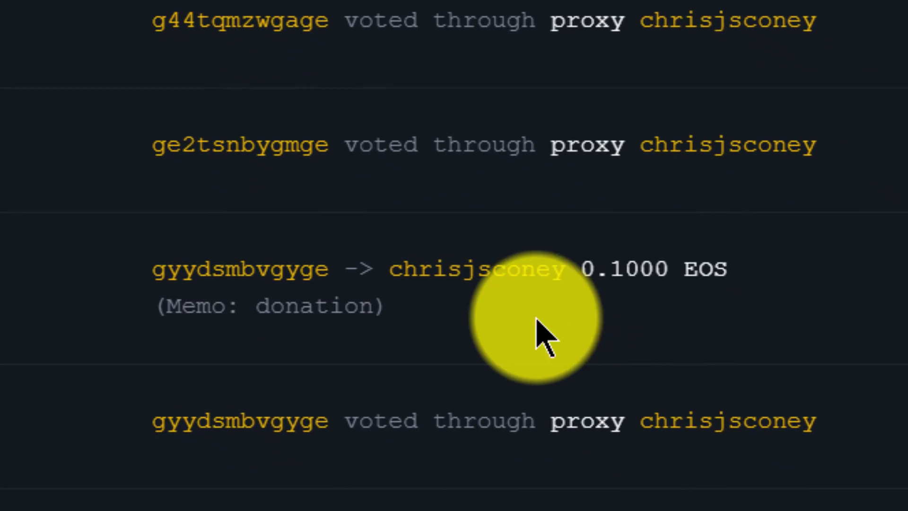
{"action": "scroll", "scroll_direction": "down", "scroll_amount": 3}
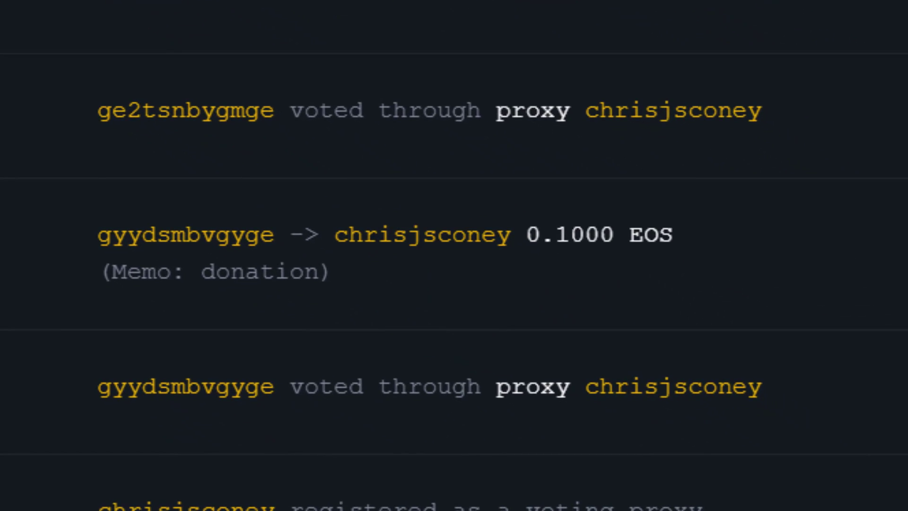